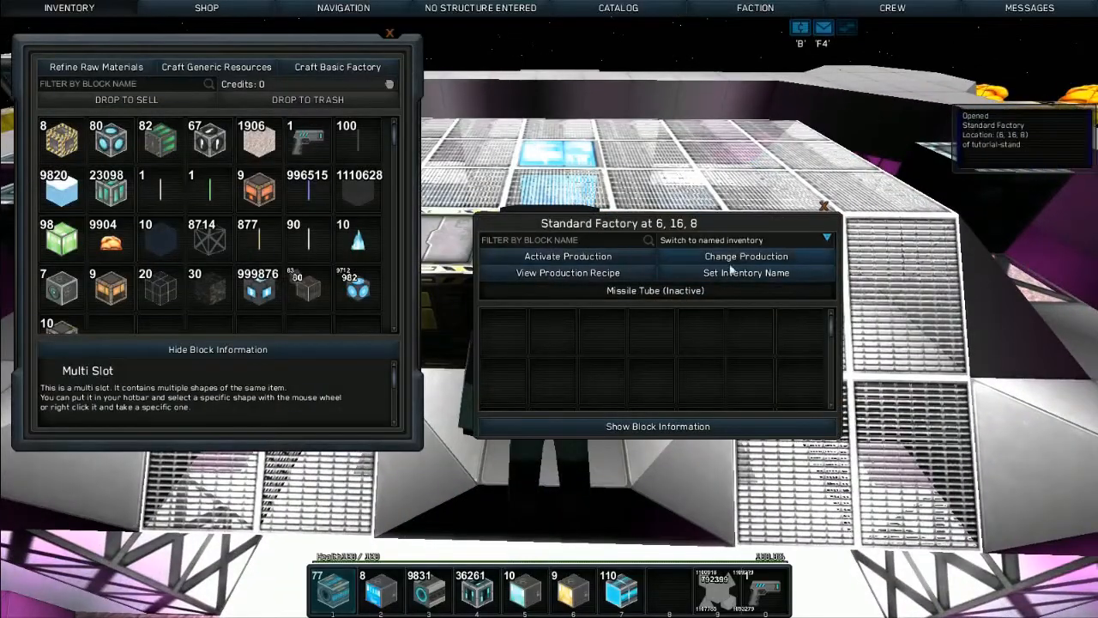
Step: Set the factory product to Damage Beam Computer via a 'dama' search and review its recipe
left_click(745, 255)
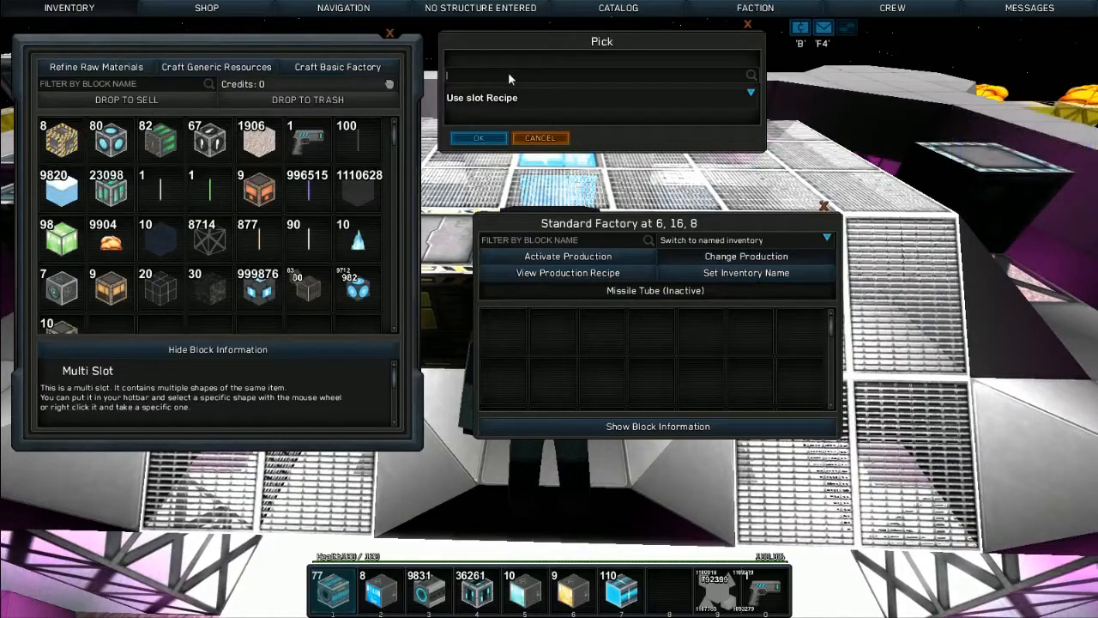
type("damal")
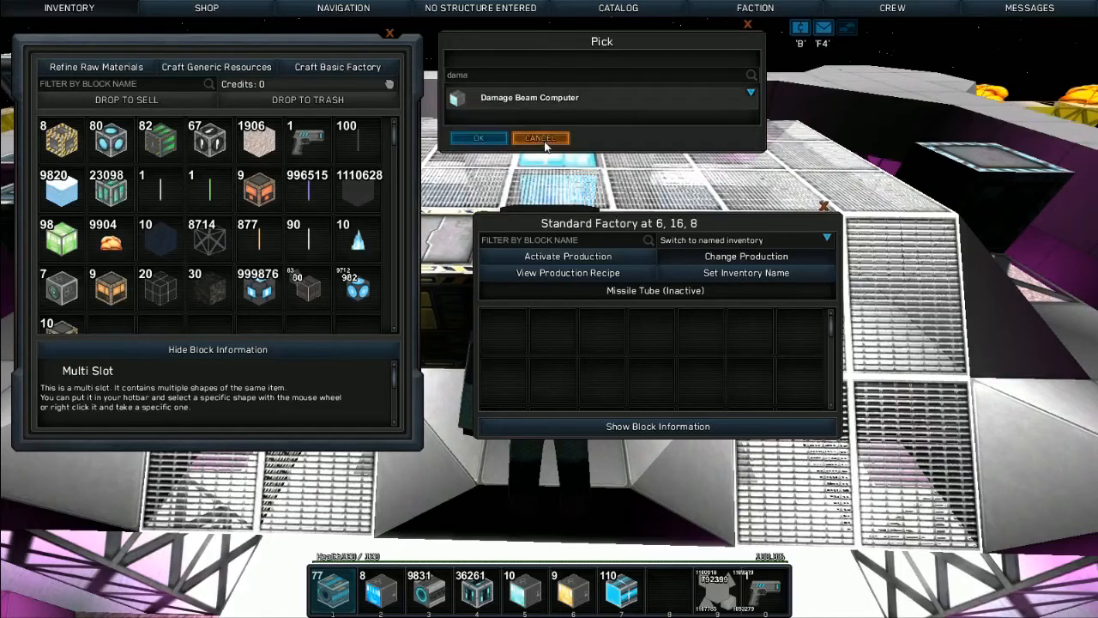
left_click(478, 138)
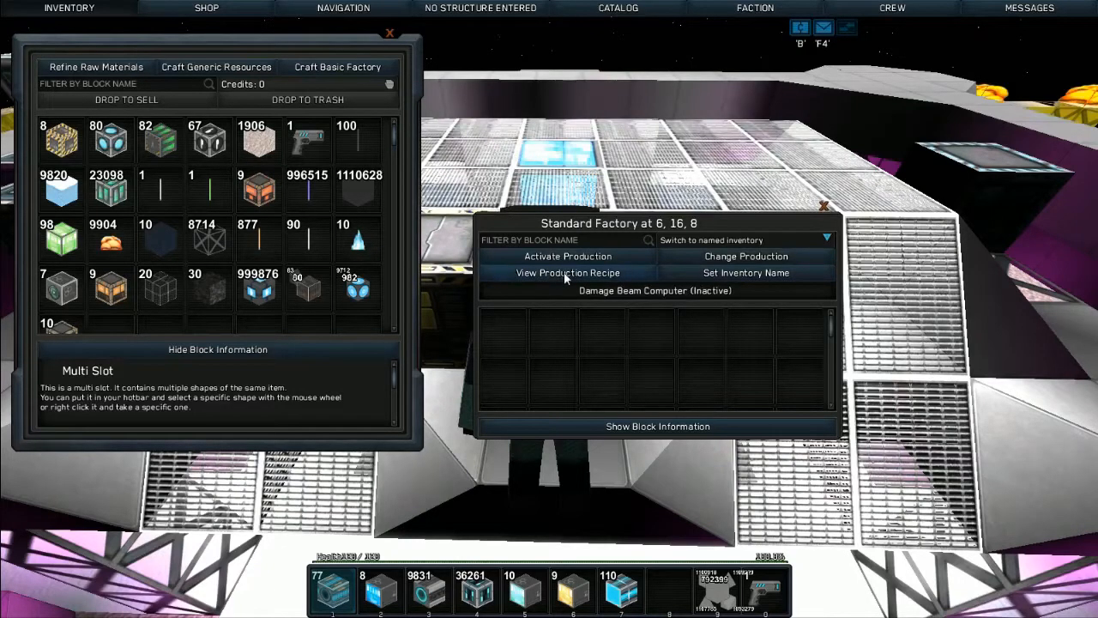
left_click(566, 271)
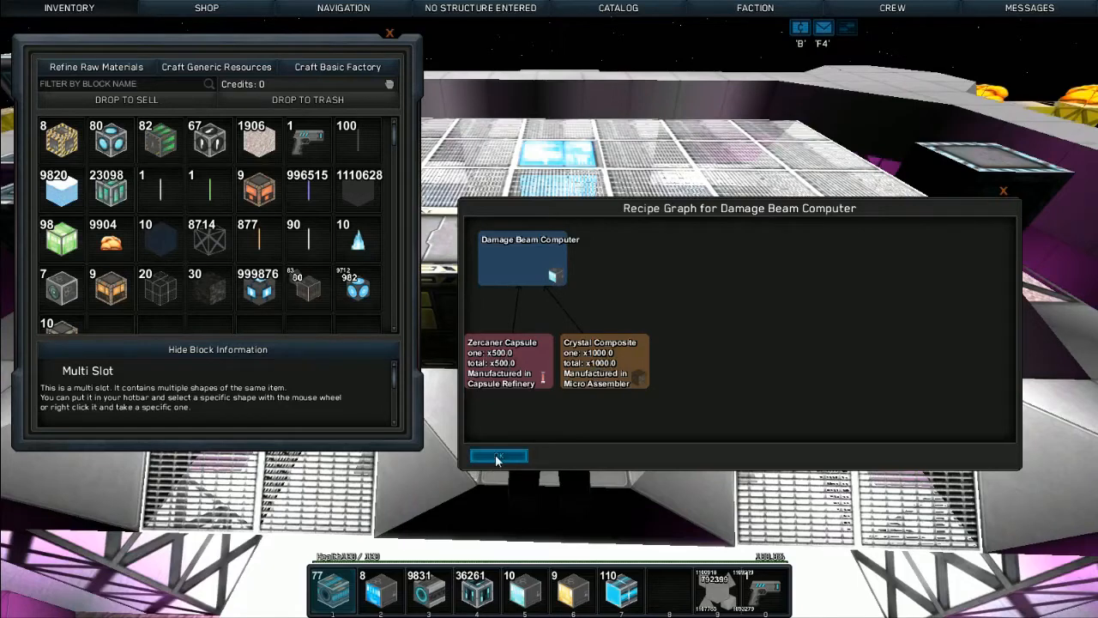
left_click(498, 456)
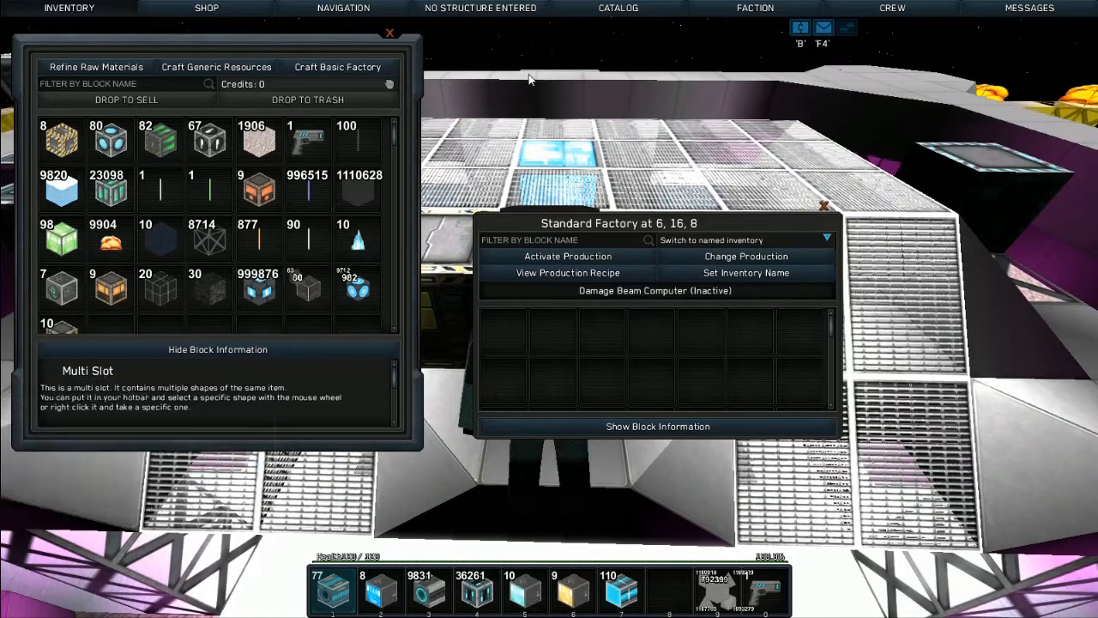
Step: Switch the factory product to Damage Beam Module and review its recipe
left_click(744, 255)
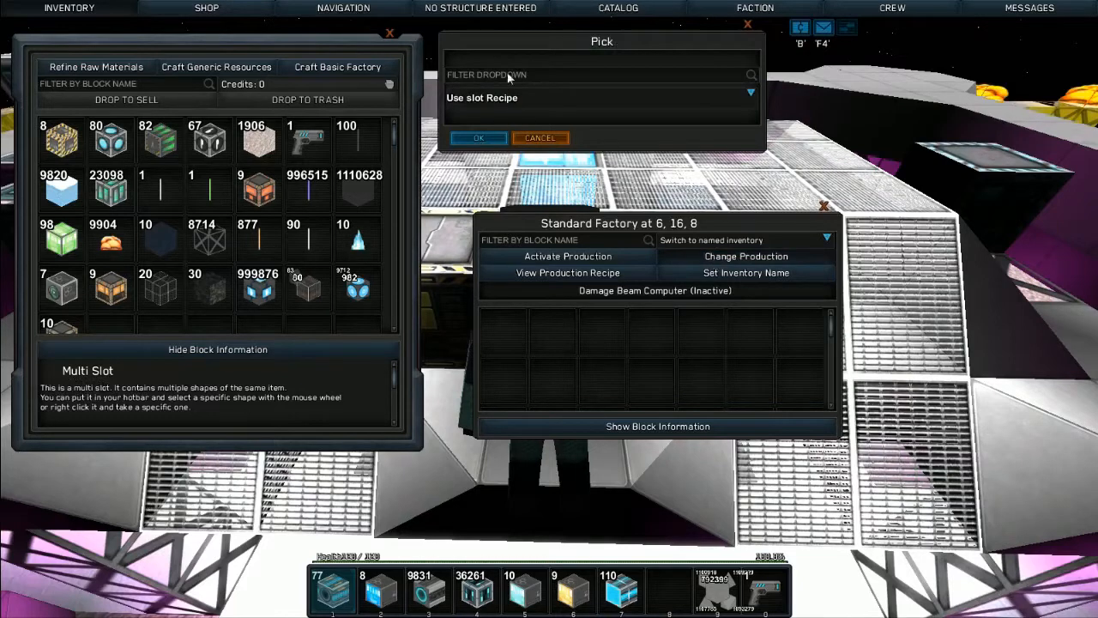
type("damal")
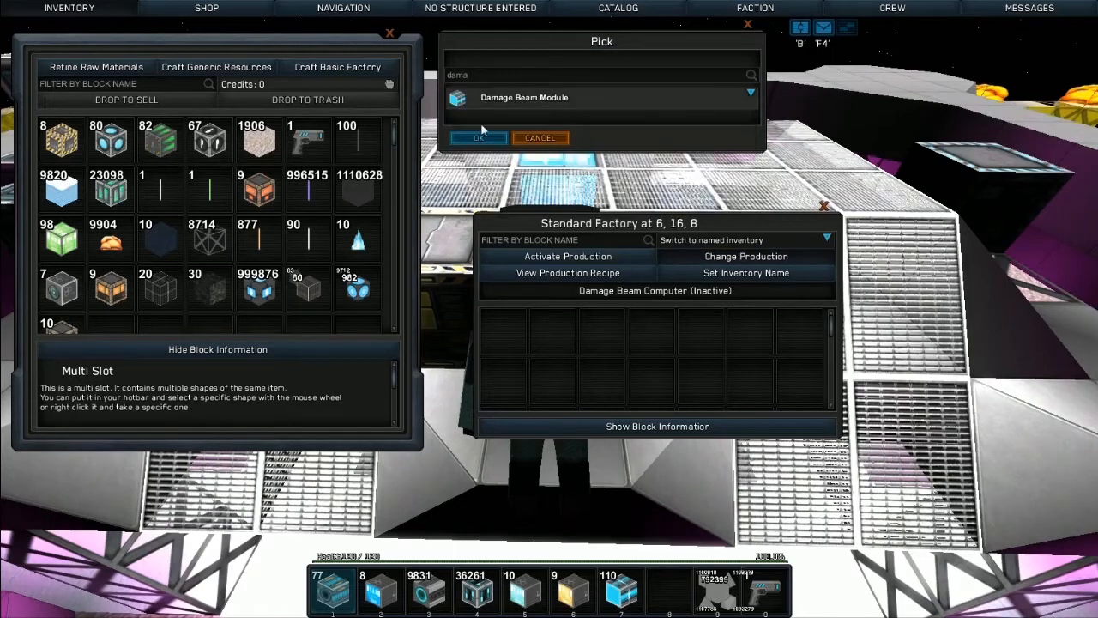
left_click(479, 137)
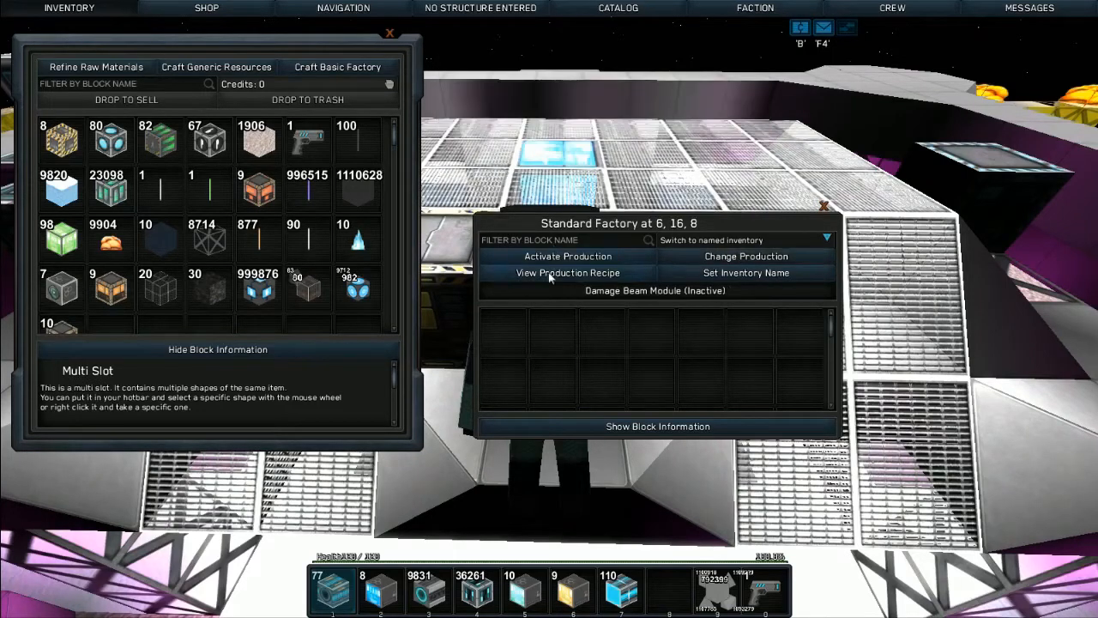
left_click(566, 272)
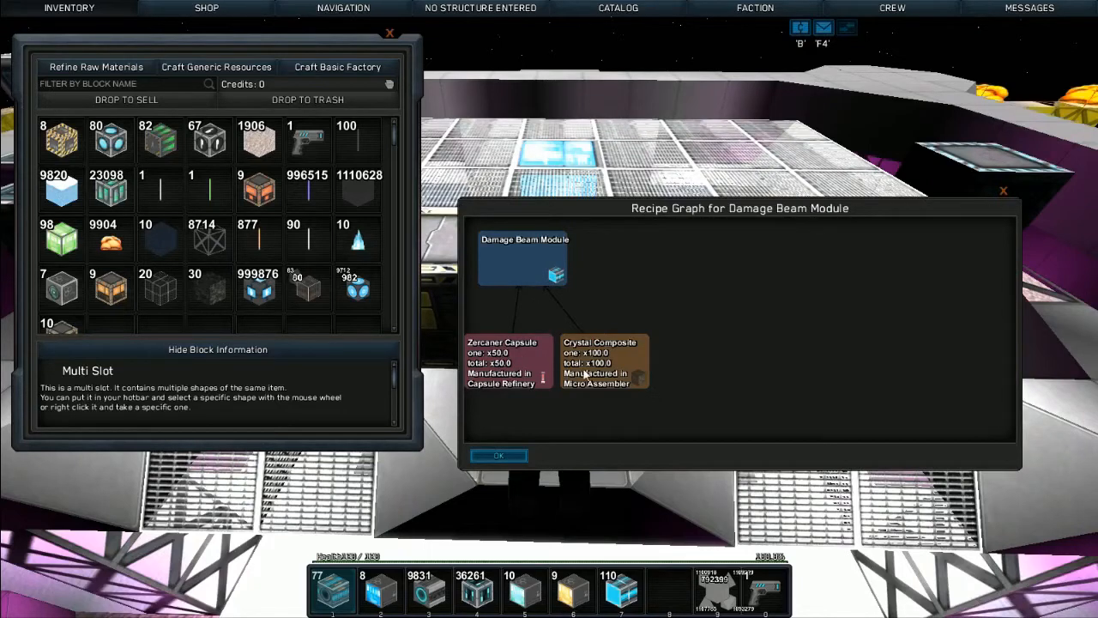
left_click(498, 456)
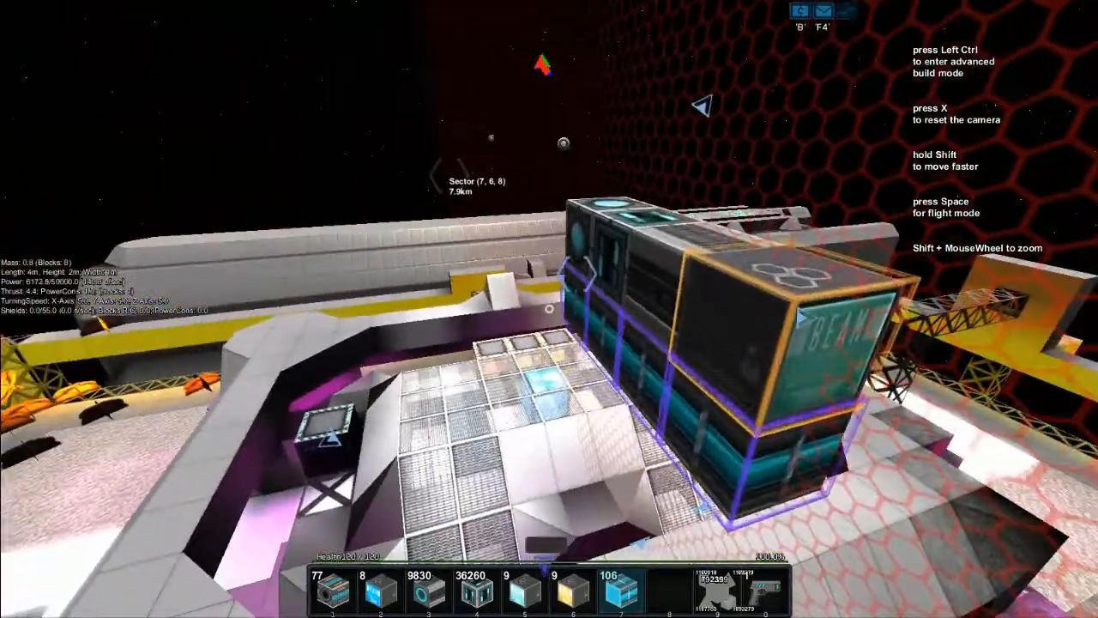
Step: Link the damage beam computer to the row of damage beam modules
key("space")
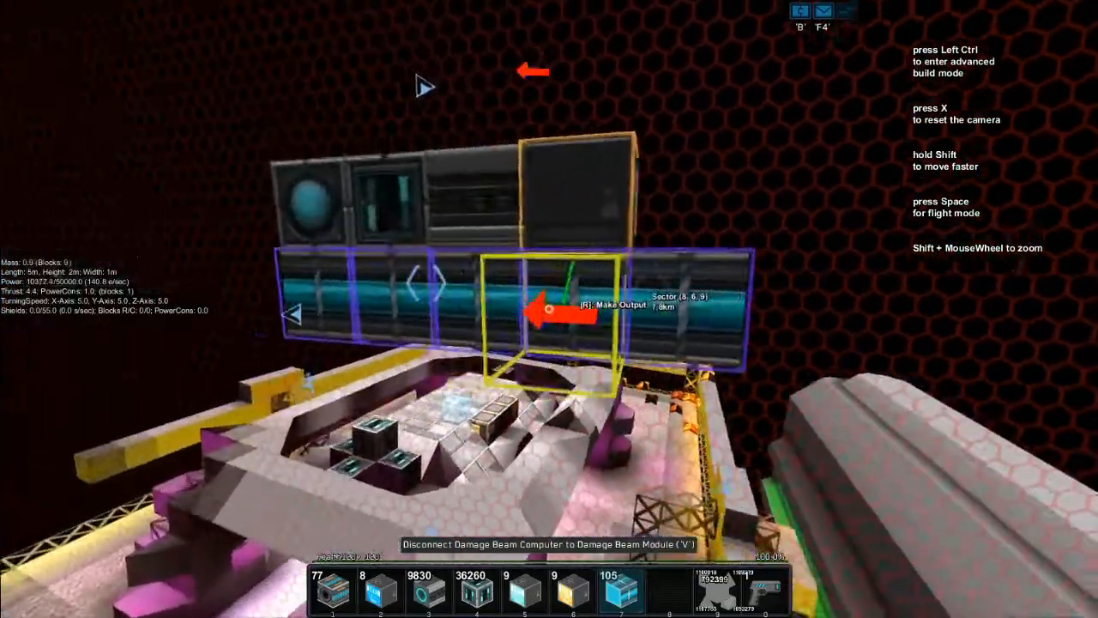
Step: Extend the beam module row past the hull edge, then hide the HUD to view it
key("space")
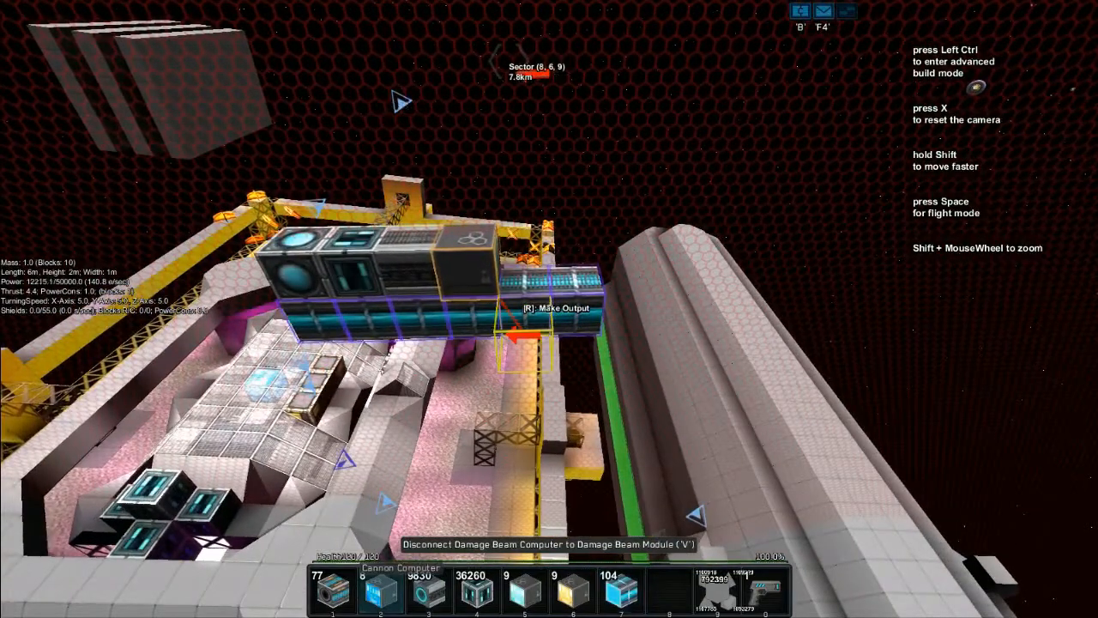
key("Space")
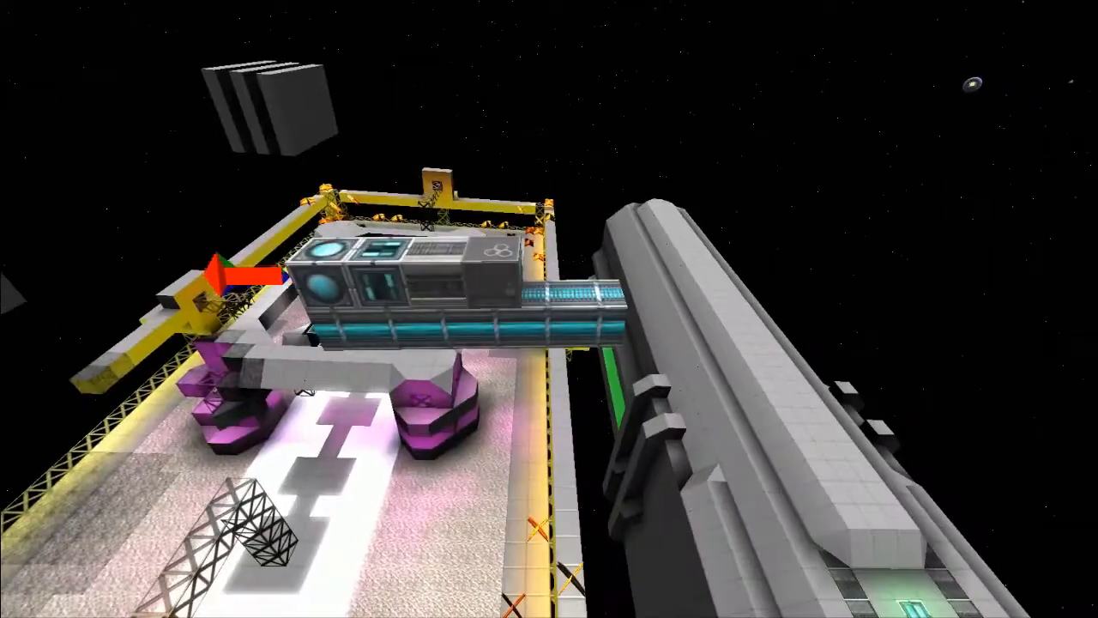
Step: Restore the HUD and stack another layer of damage beam modules above the computer
key("B")
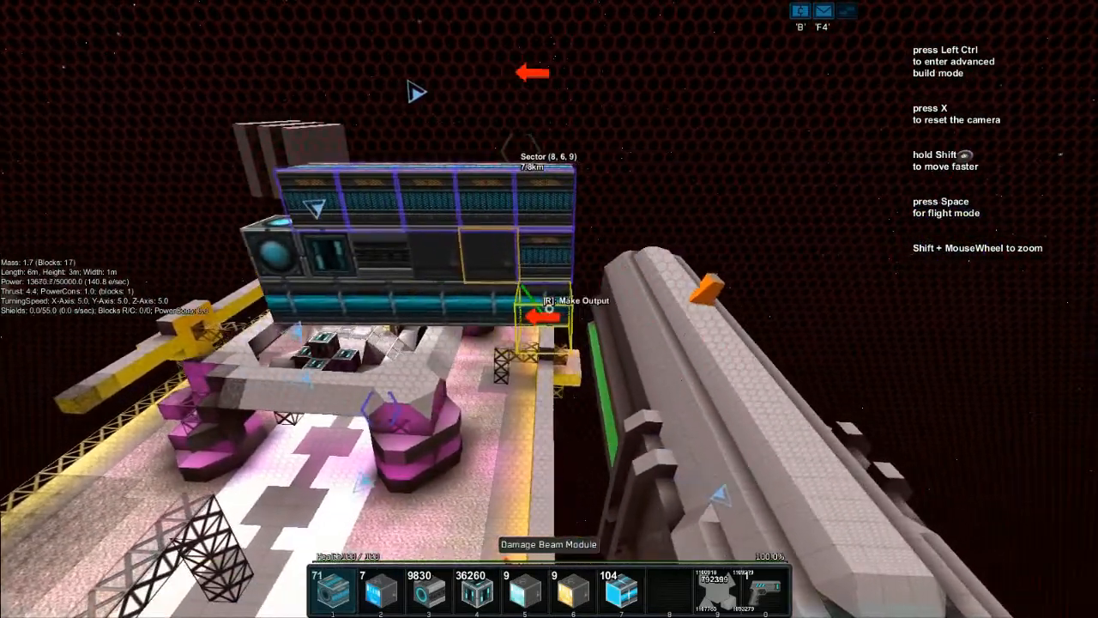
key("space")
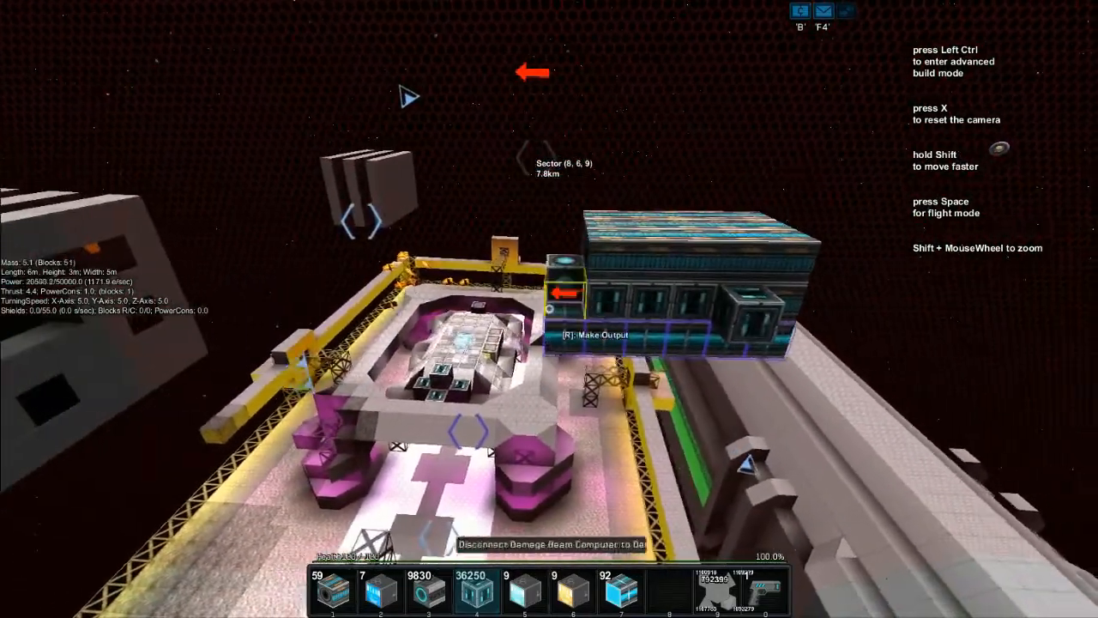
Step: Leave build mode to fly the ship and fire the beam at the armor target
key("space")
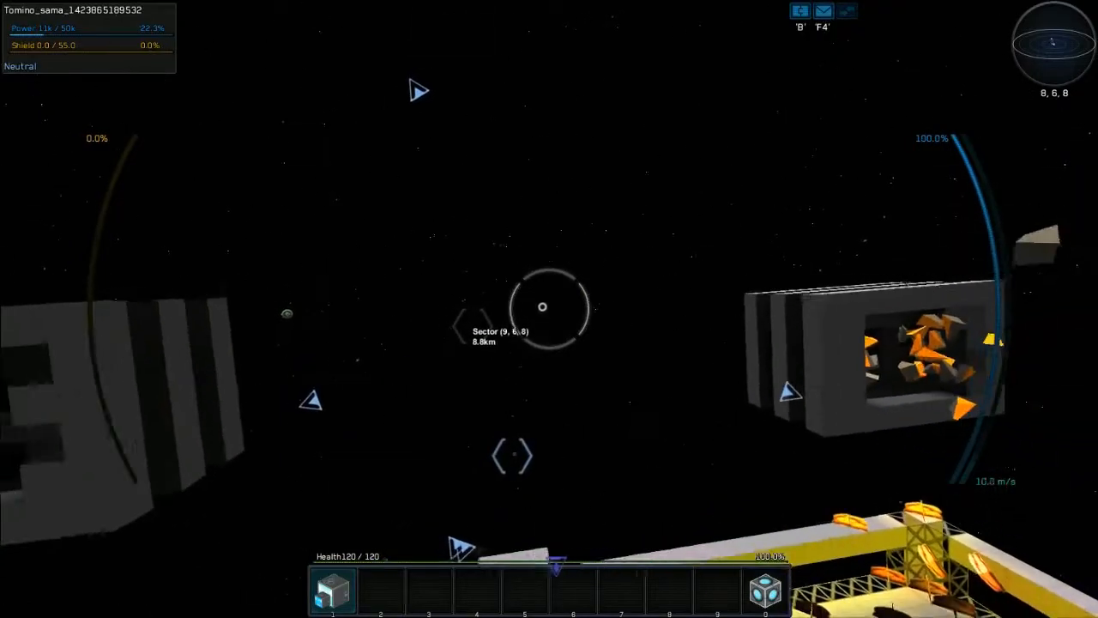
Step: Return to build mode and set the remove/replace filter to Cannon Barrel
key("b")
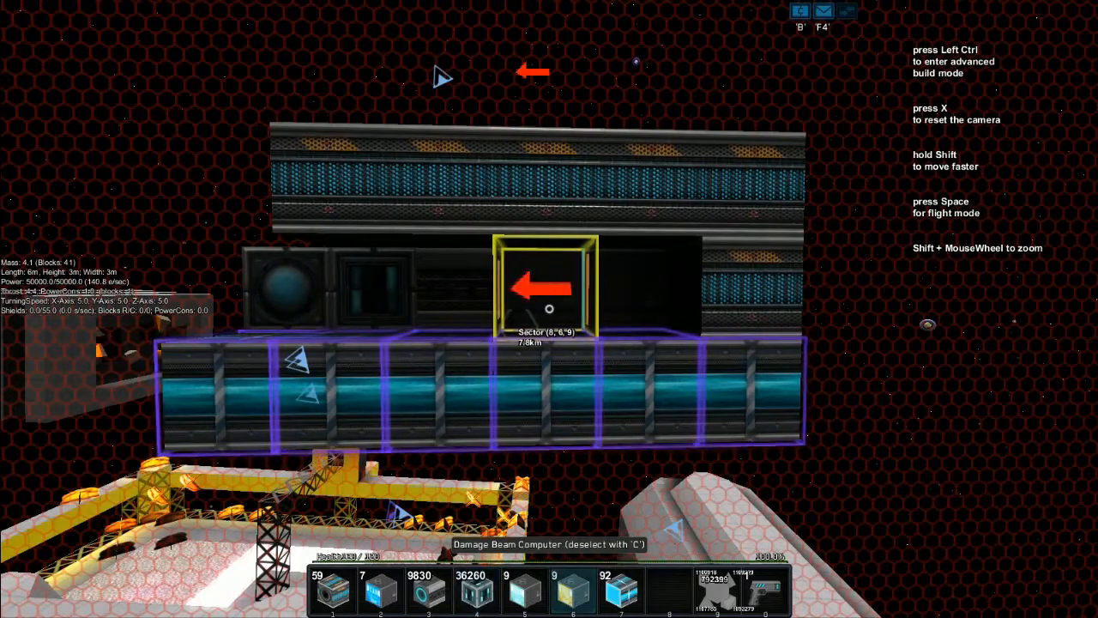
key("ctrl")
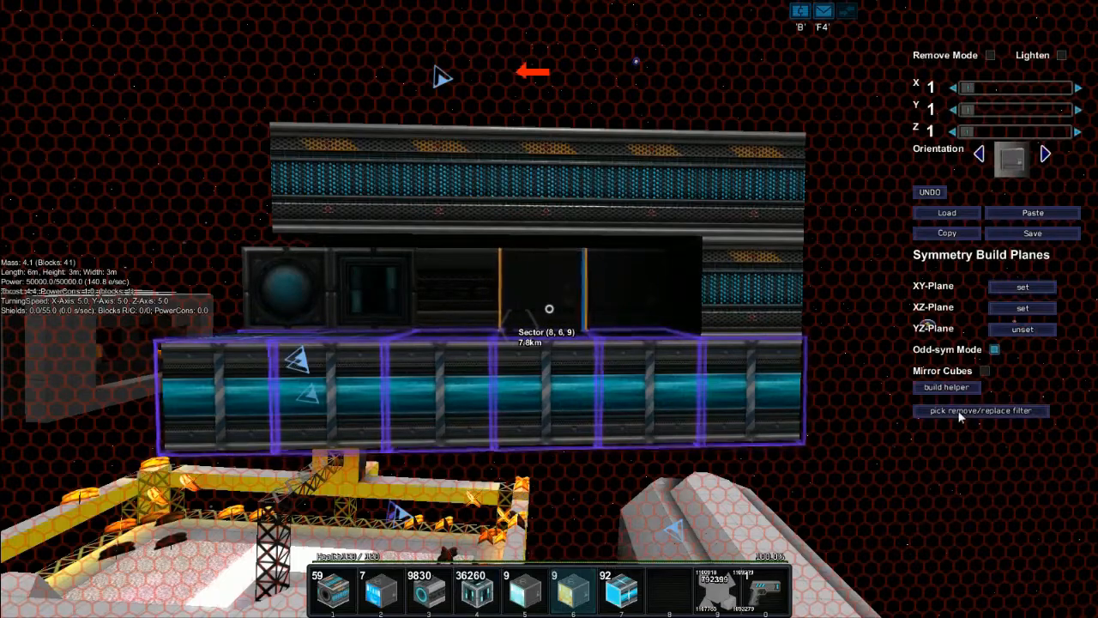
left_click(982, 410)
type("can")
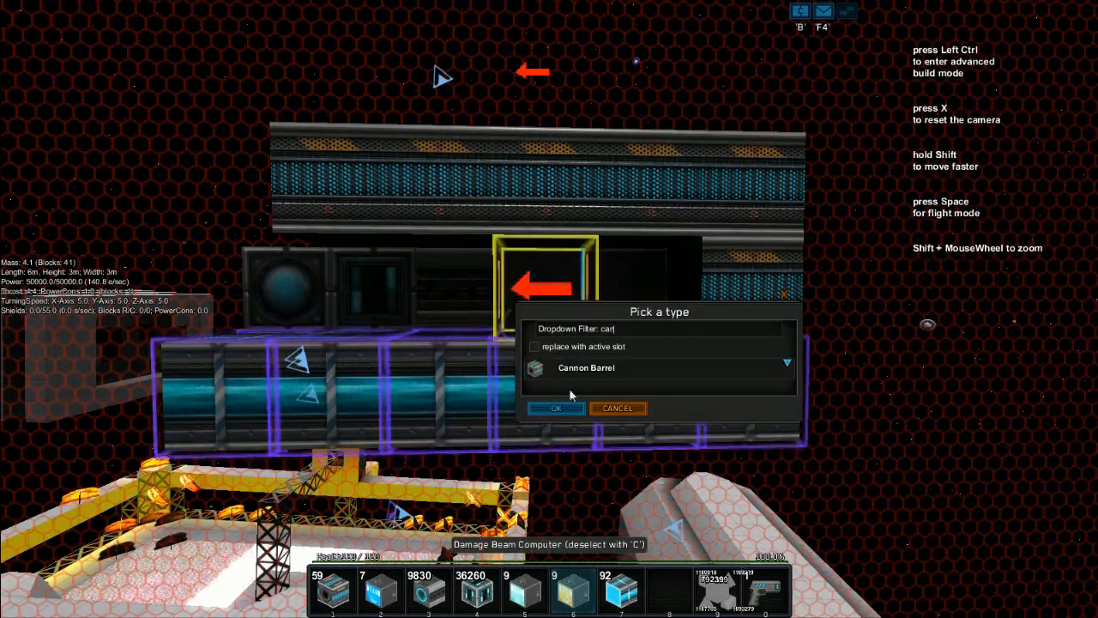
left_click(534, 346)
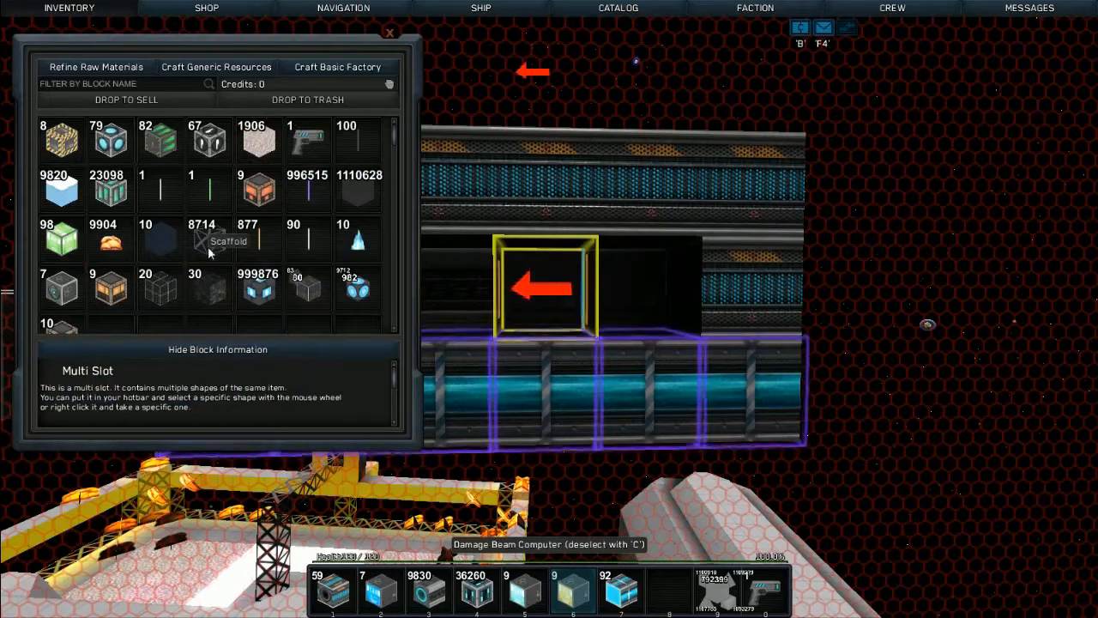
mouse_move(257, 184)
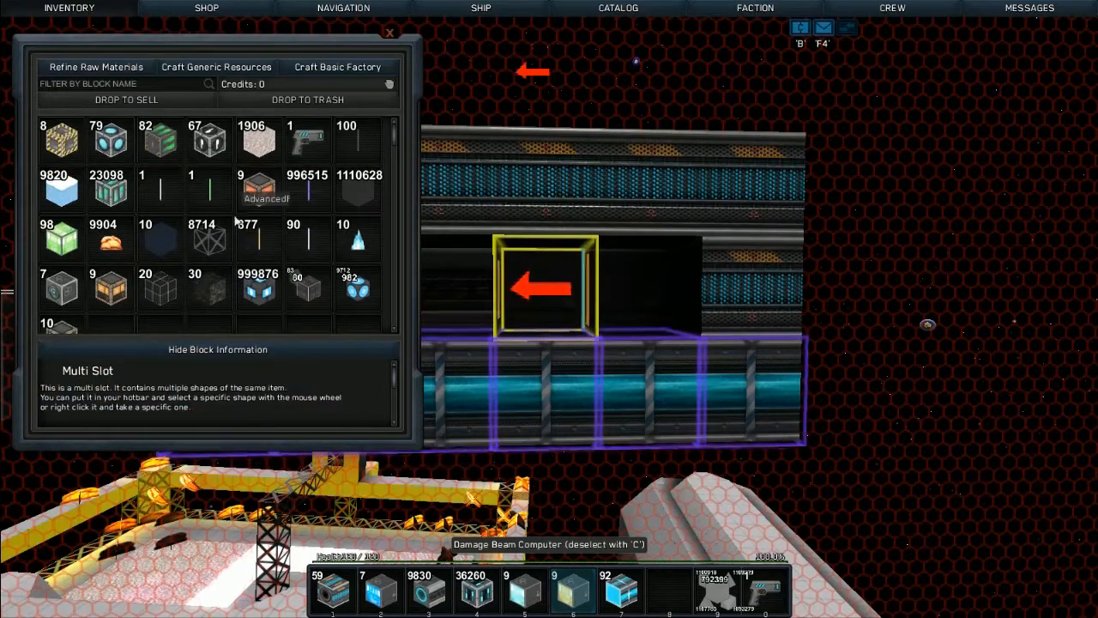
mouse_move(208, 239)
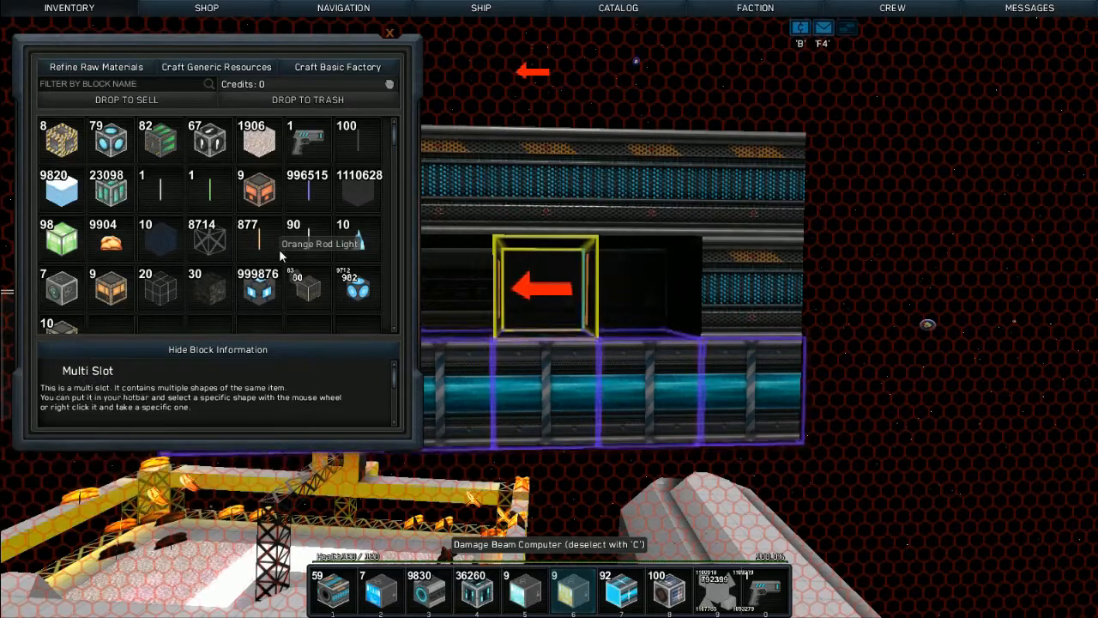
Step: Move a 100-block stack from the inventory into an empty hotbar slot
left_click(390, 33)
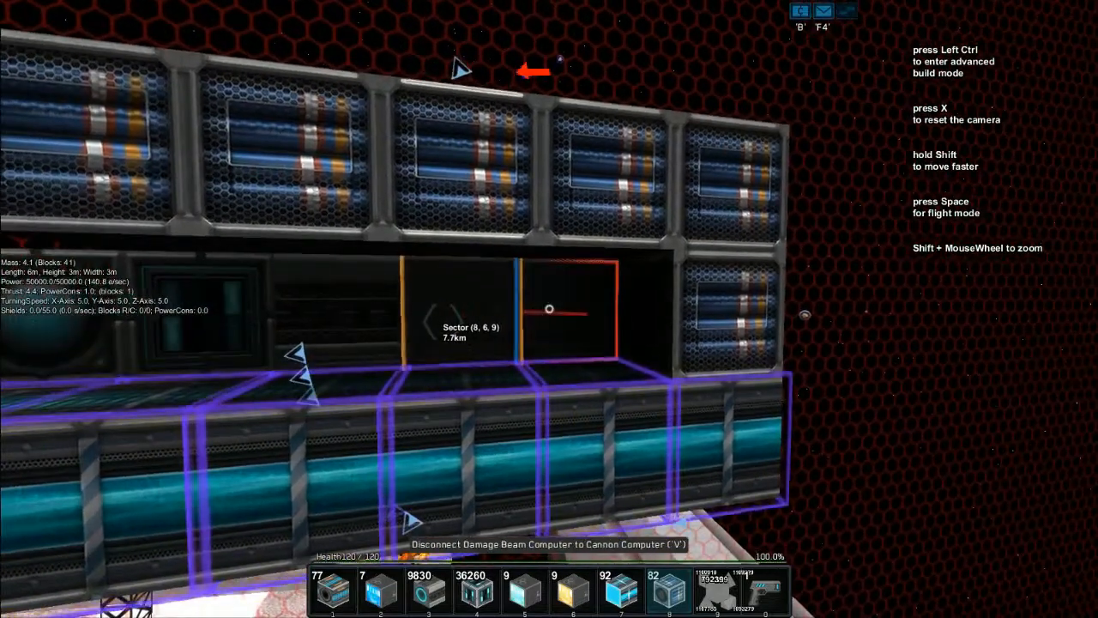
Step: Place missile tubes along the top layer of the weapon section using advanced build mode
key("v")
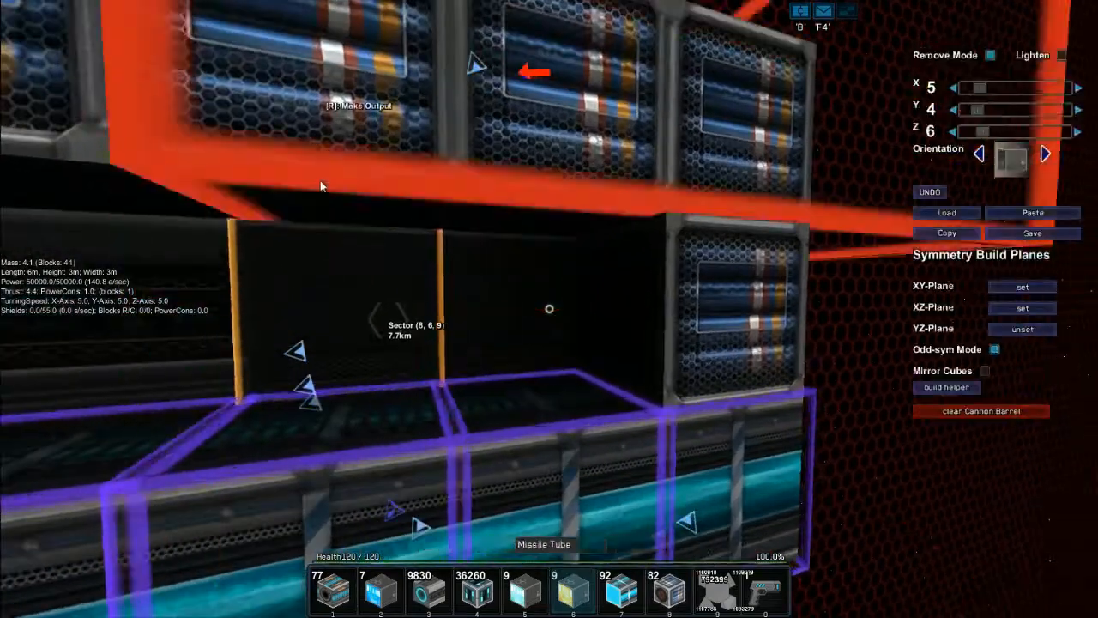
left_click(981, 412)
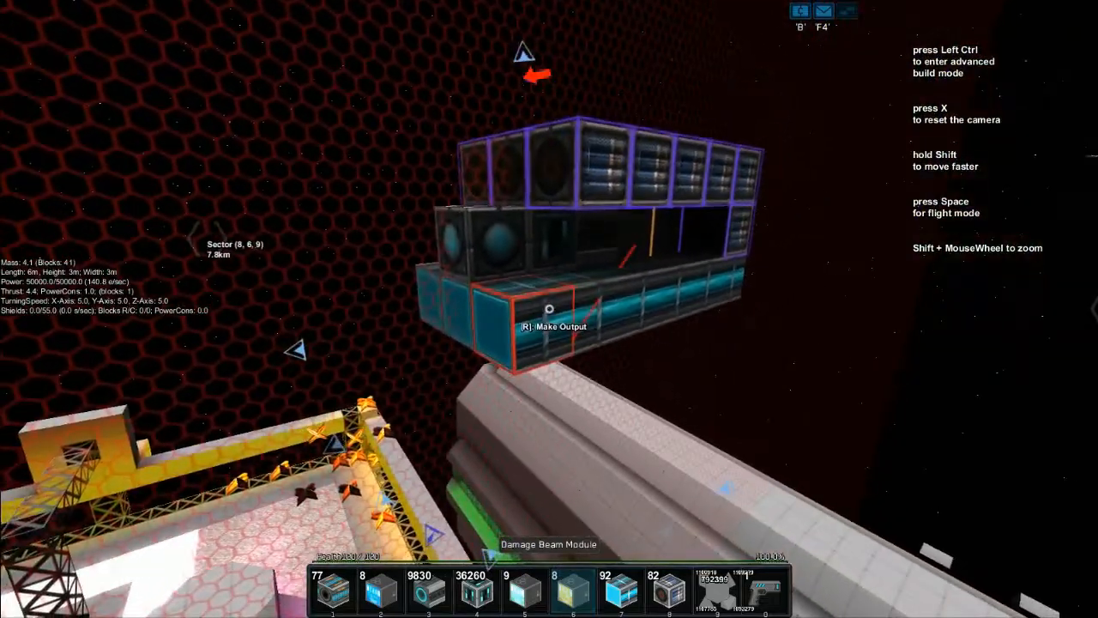
Step: Fly briefly, exit the ship and enter build mode on the lone core block
key("space")
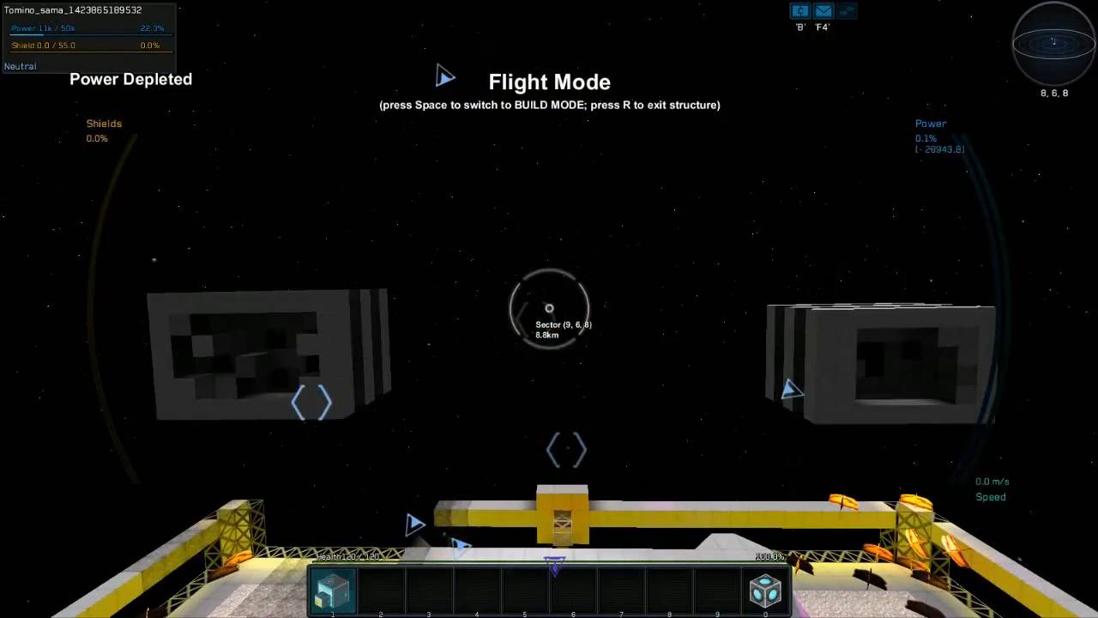
key("space")
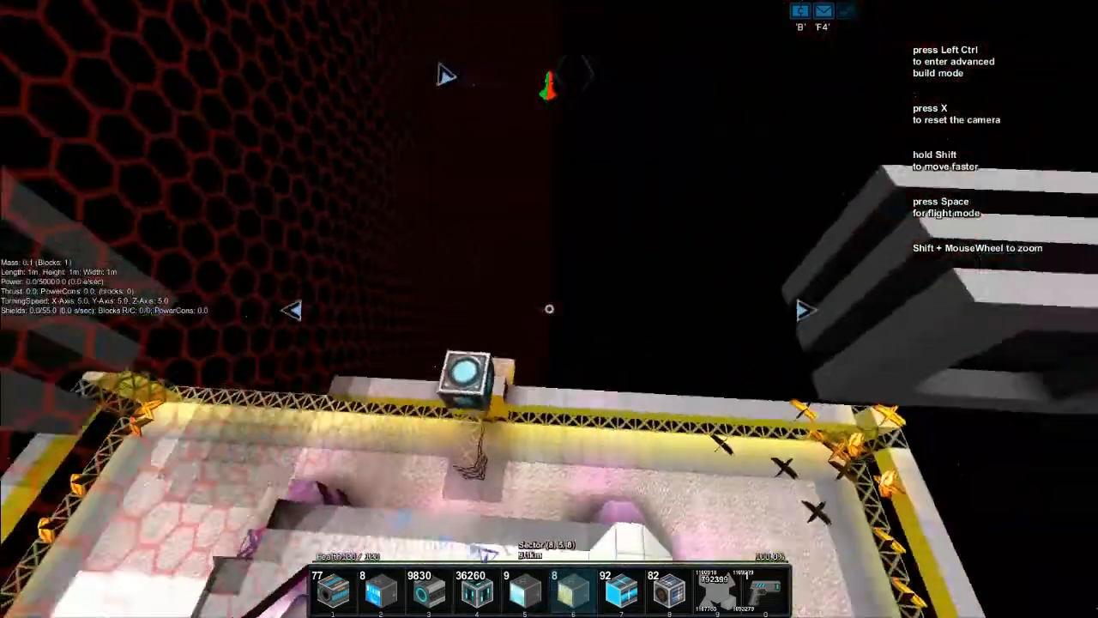
key("ctrl")
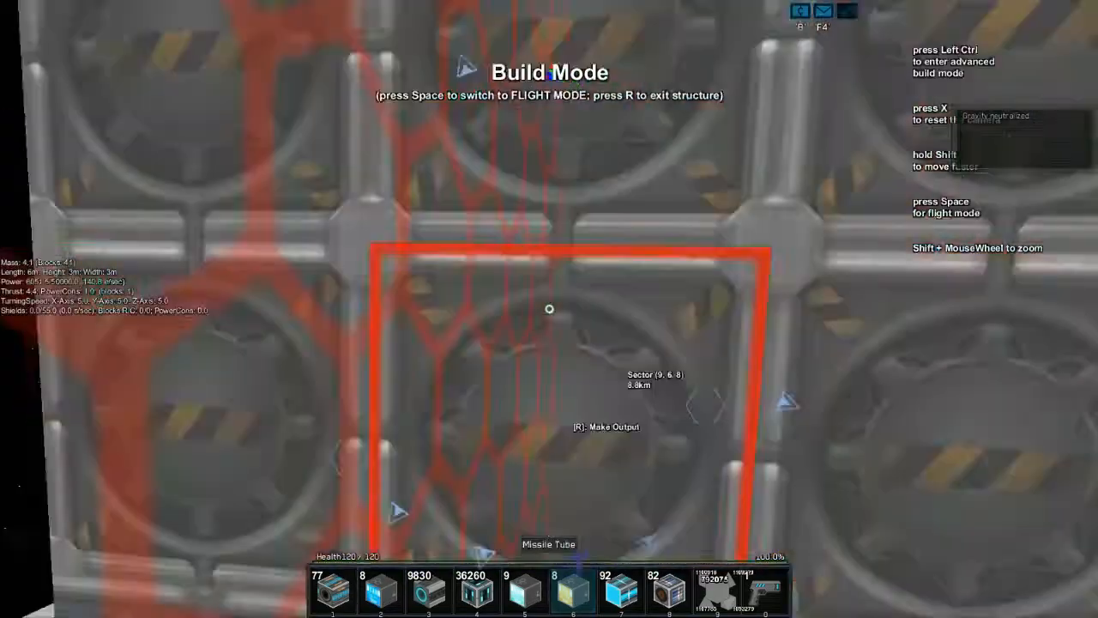
Step: Re-enter the armed ship and resume building around its missile tubes
key("space")
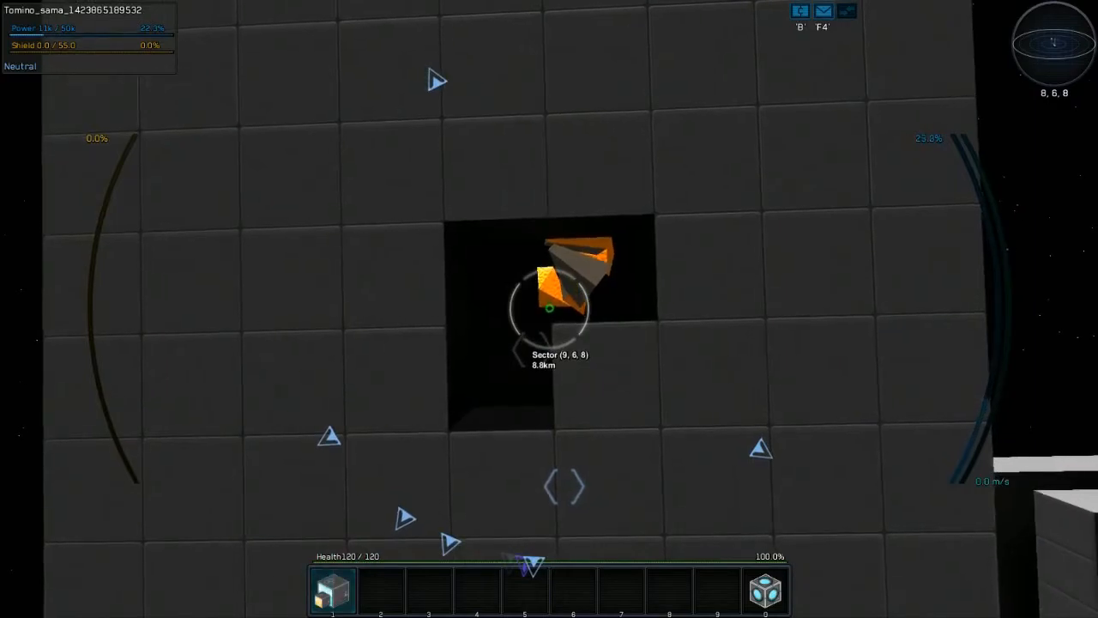
Step: Place power reactor modules on the ship and fire the scatter laser at the grey armor wall
key("r")
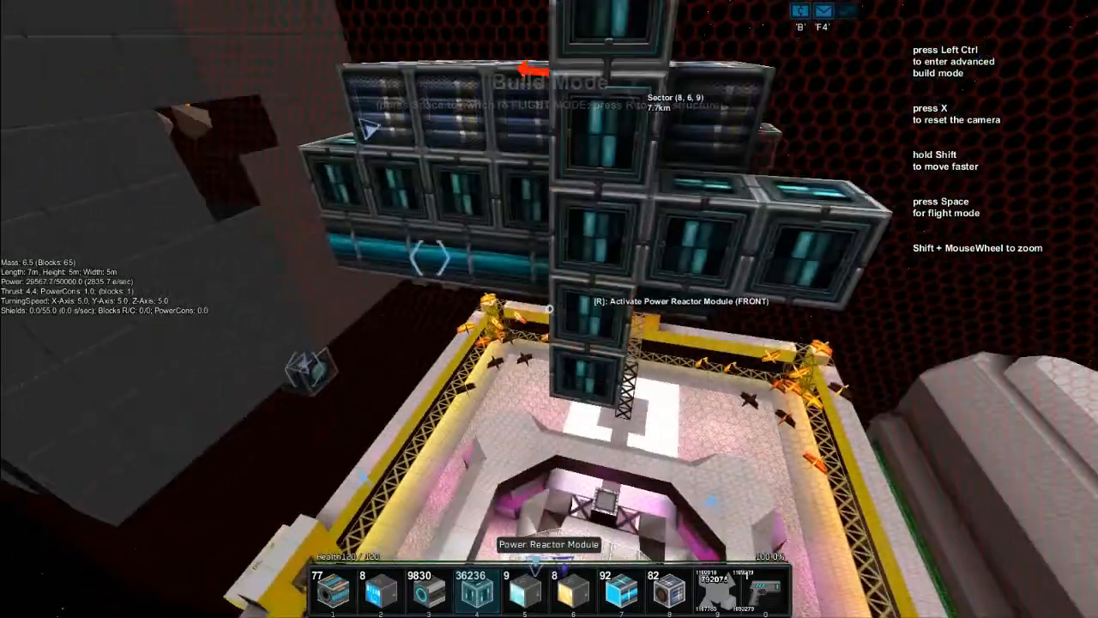
key("space")
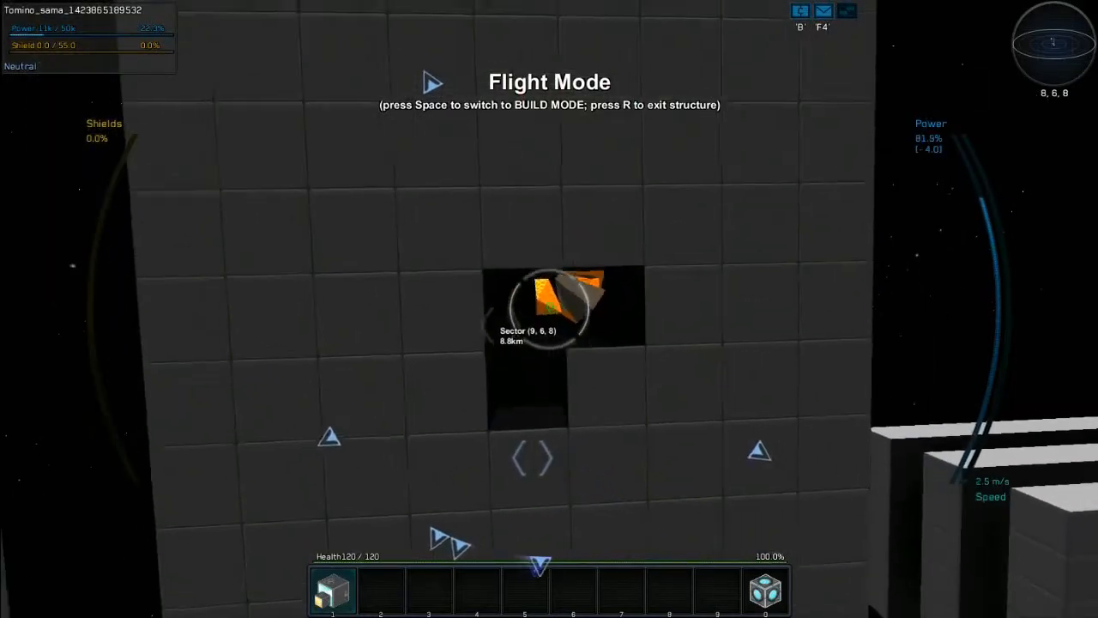
key("space")
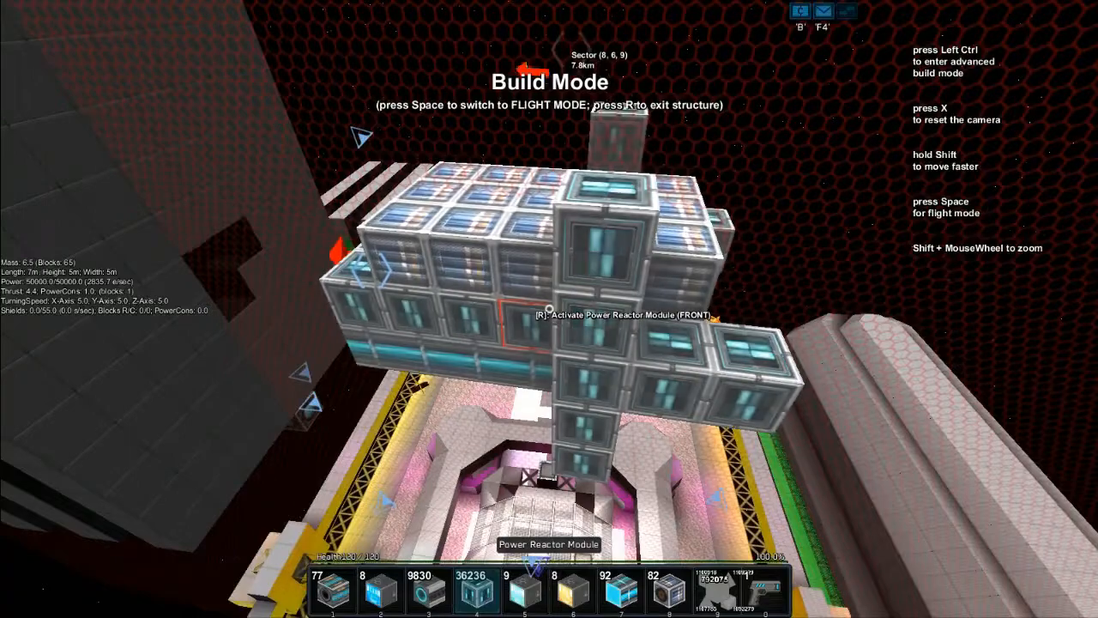
key("space")
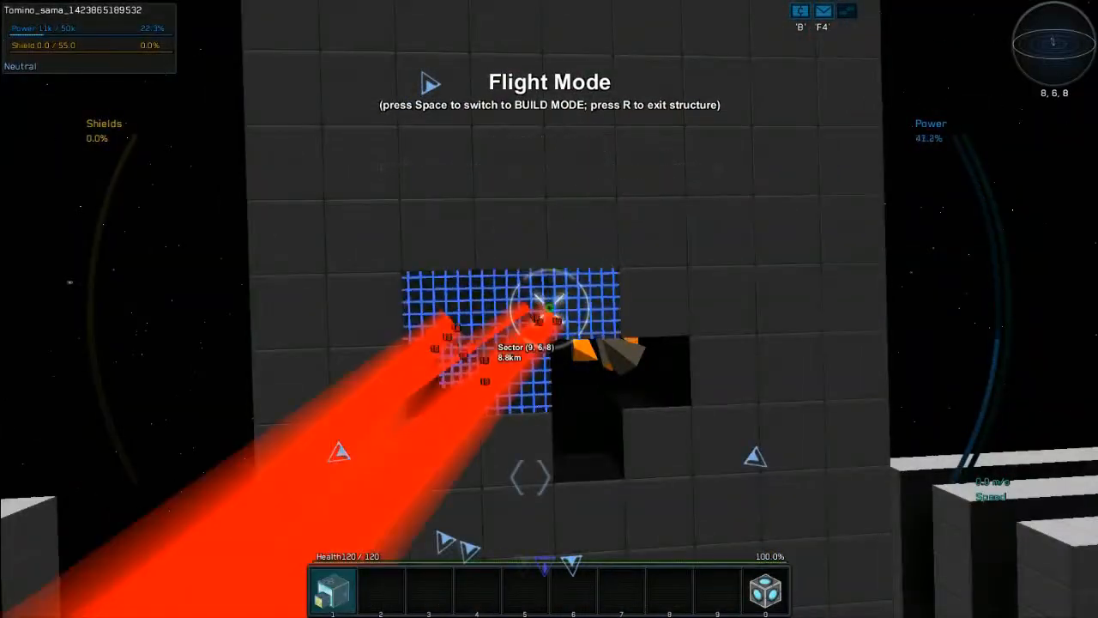
key("space")
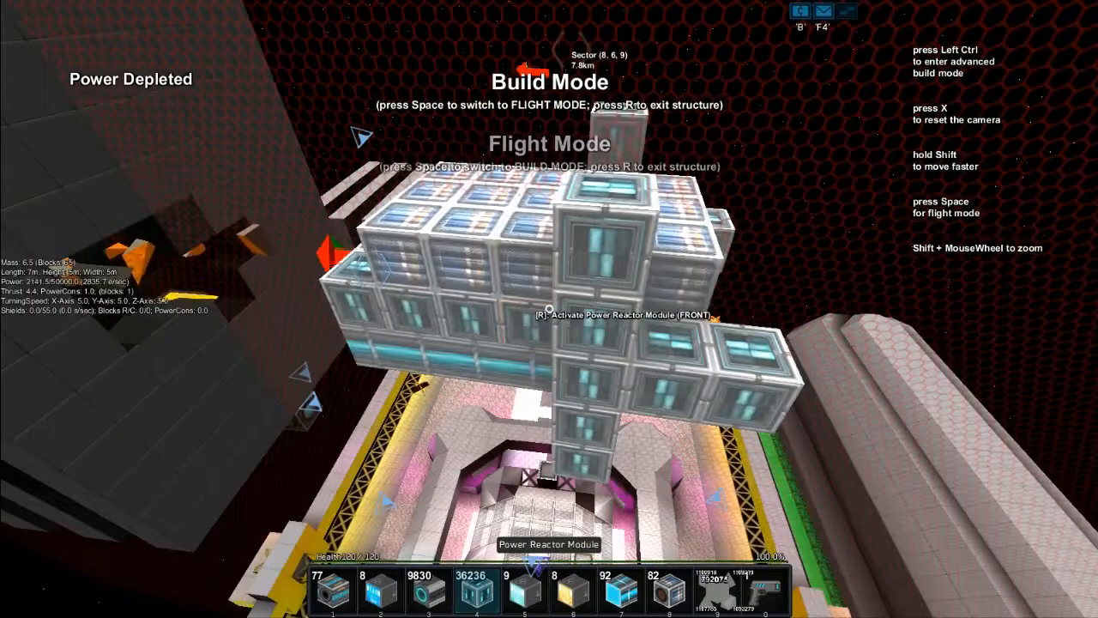